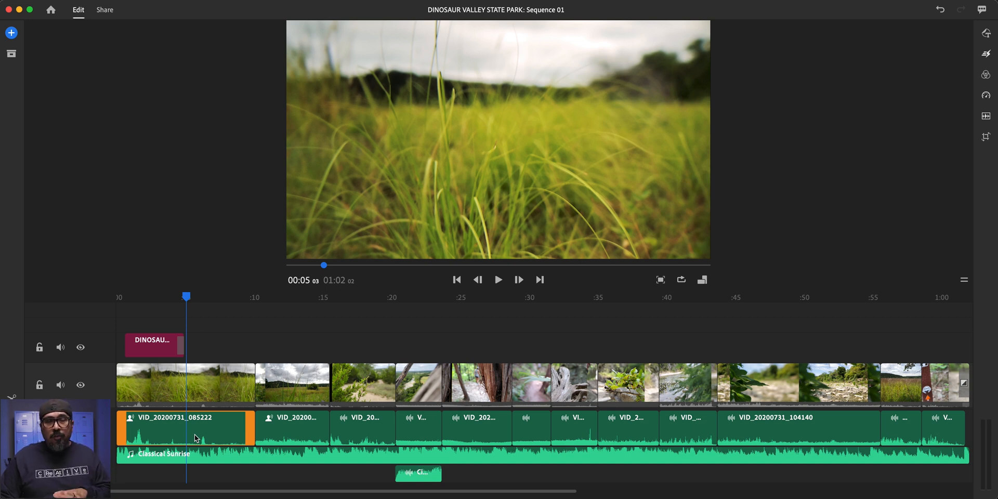
Step: Select the short sound effect clip, zoom out the timeline, and return to the Home screen
click(418, 473)
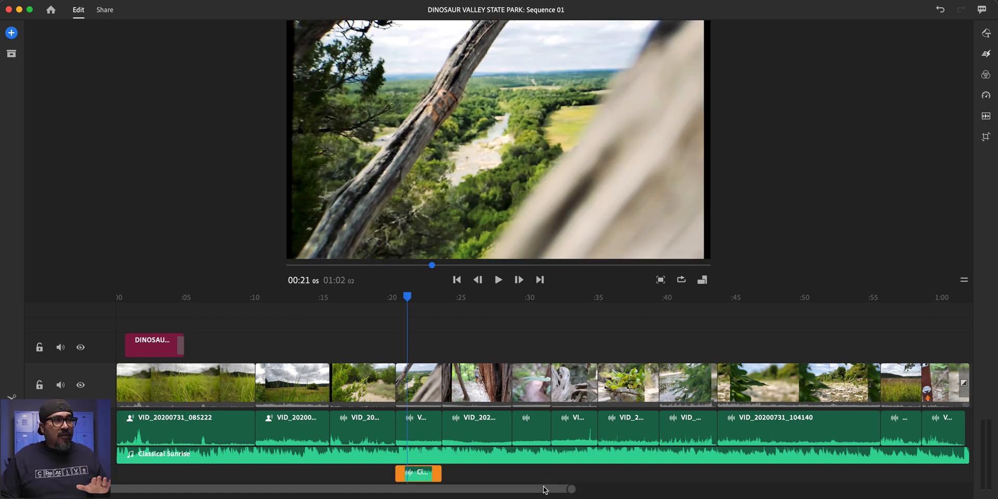
drag(571, 489, 635, 489)
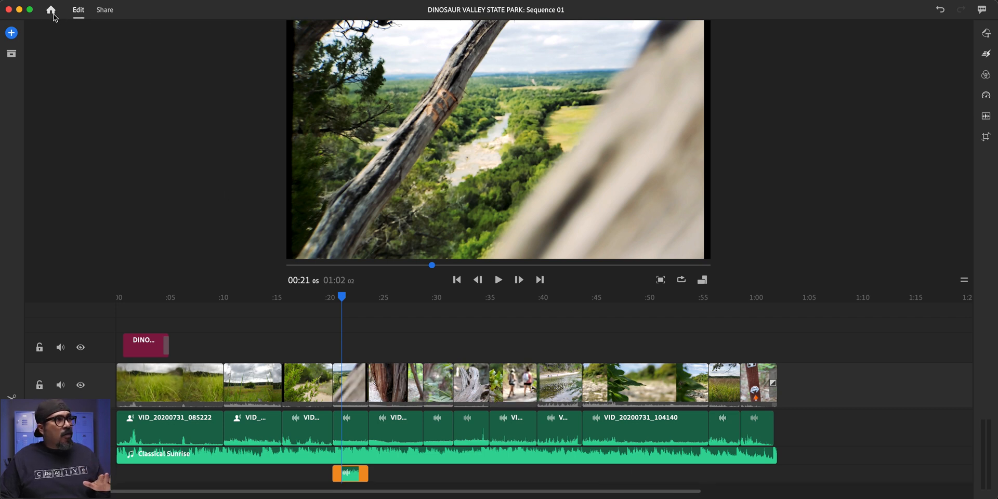
click(50, 10)
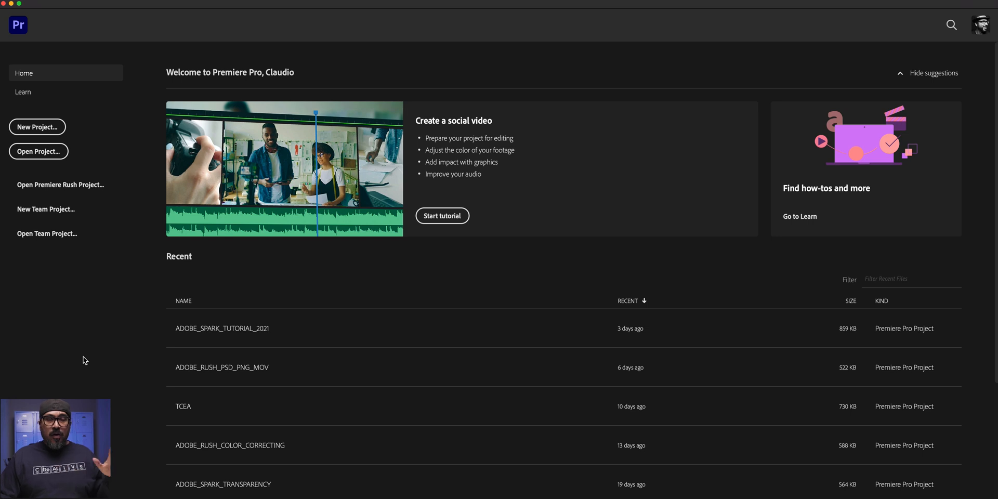
mouse_move(112, 200)
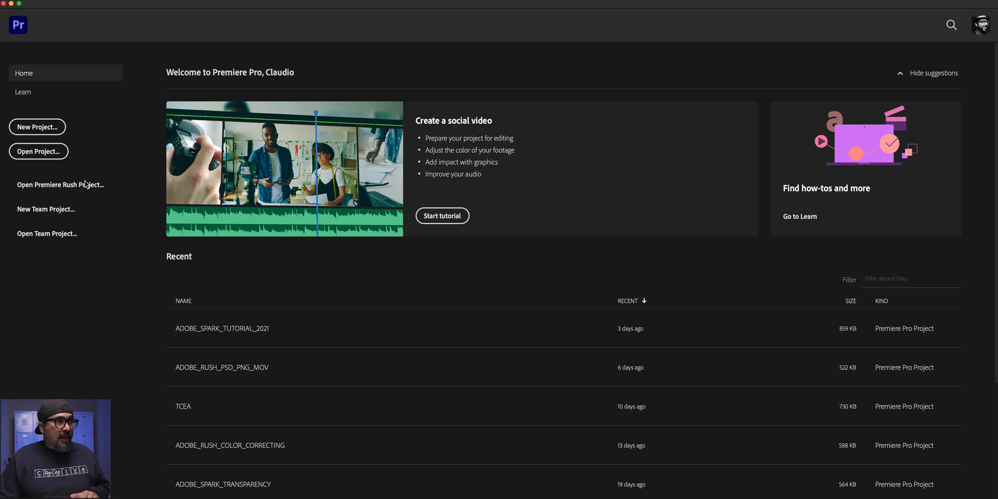
mouse_move(60, 184)
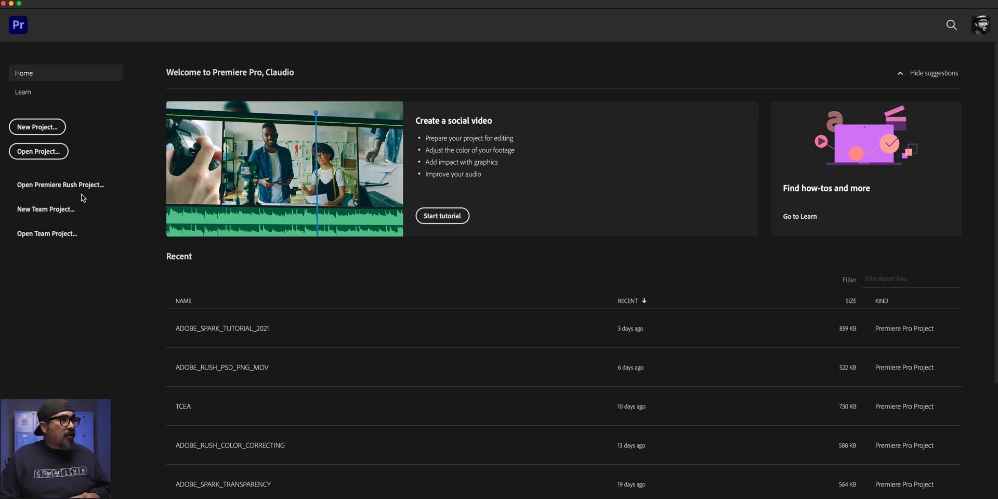
Step: Open the DINOSAUR VALLEY STATE PARK project from the Premiere Rush projects list
click(61, 184)
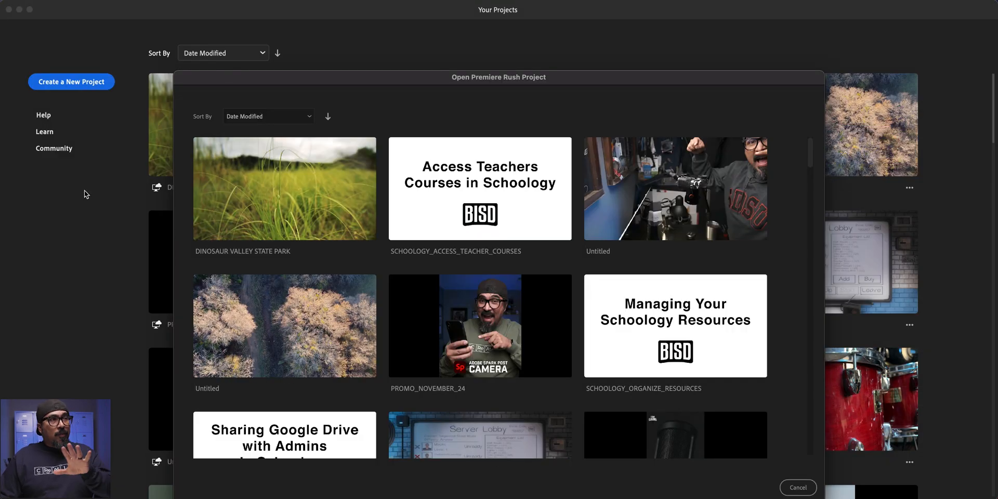
mouse_move(288, 88)
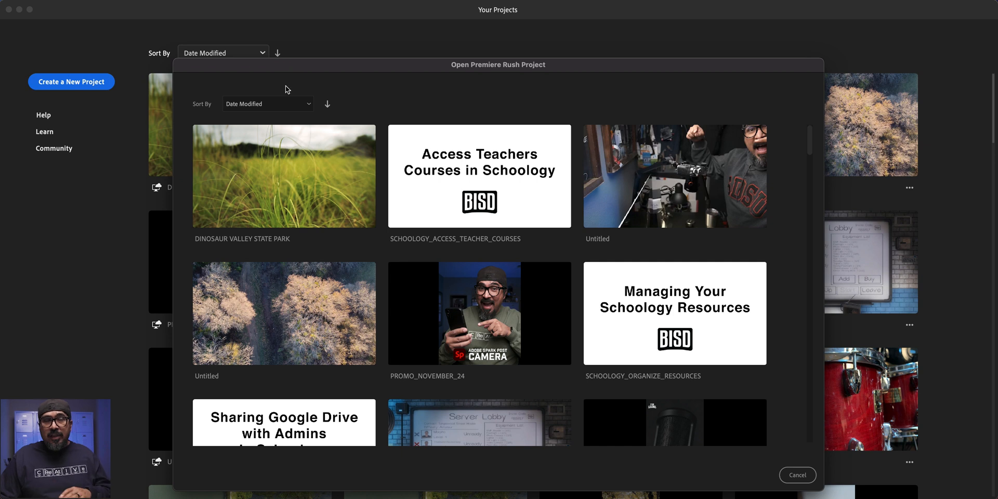
mouse_move(257, 171)
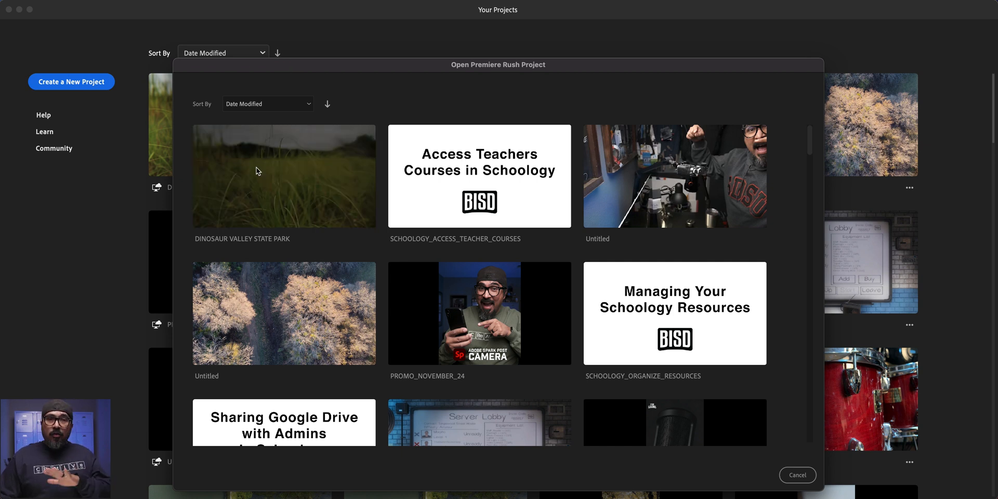
double_click(283, 176)
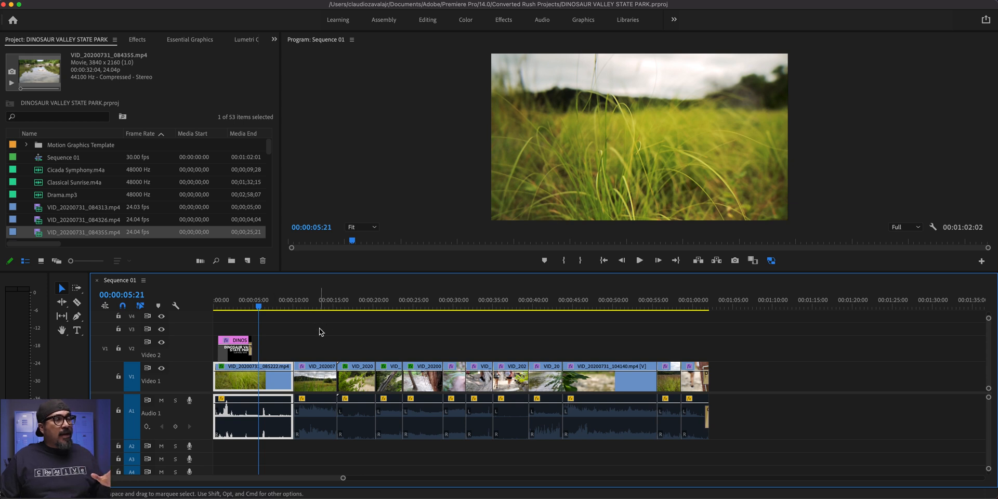
mouse_move(318, 326)
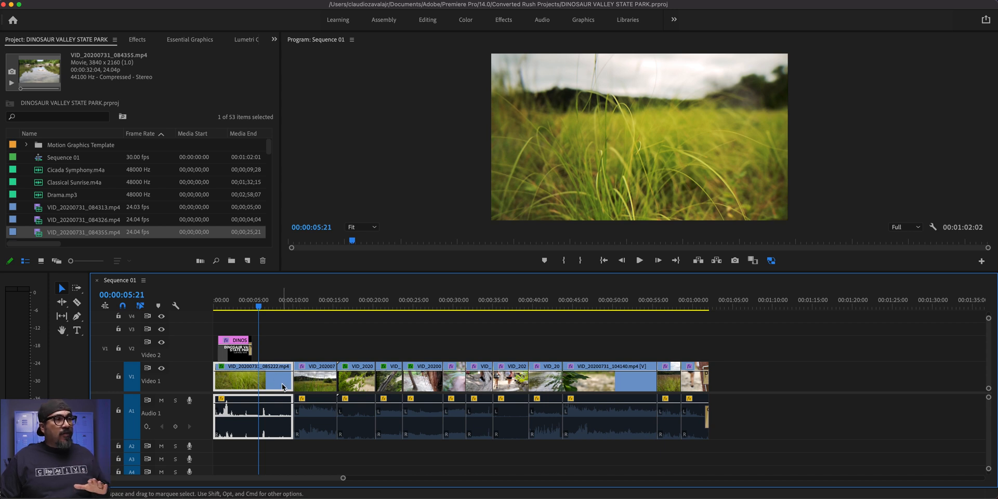
click(312, 379)
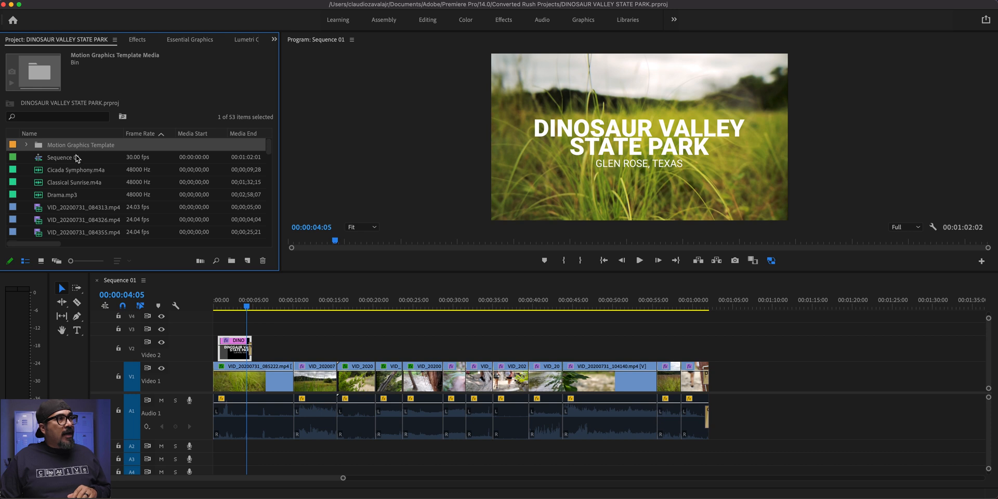
click(63, 157)
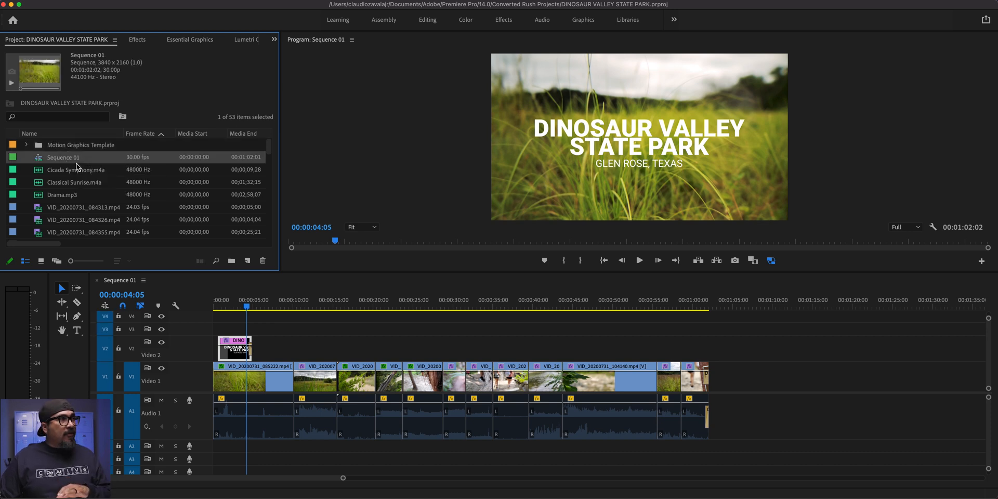
click(76, 169)
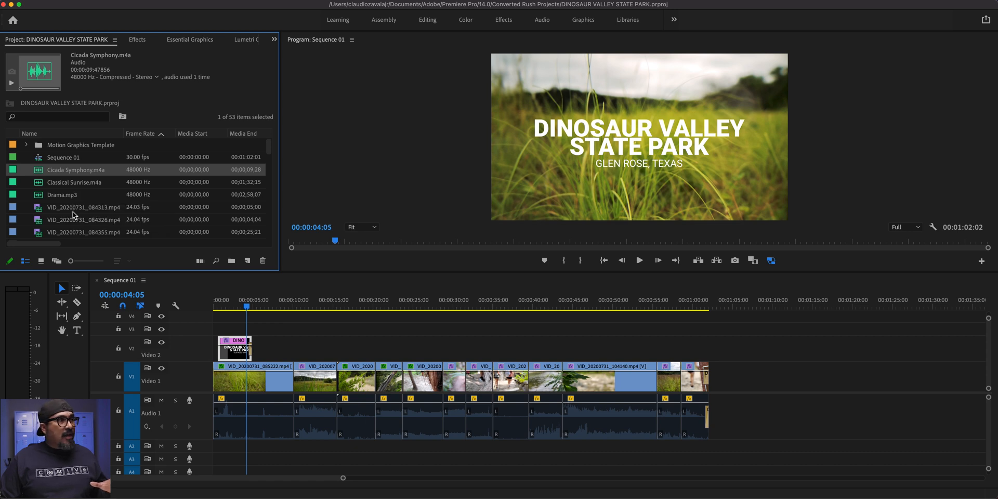
click(82, 207)
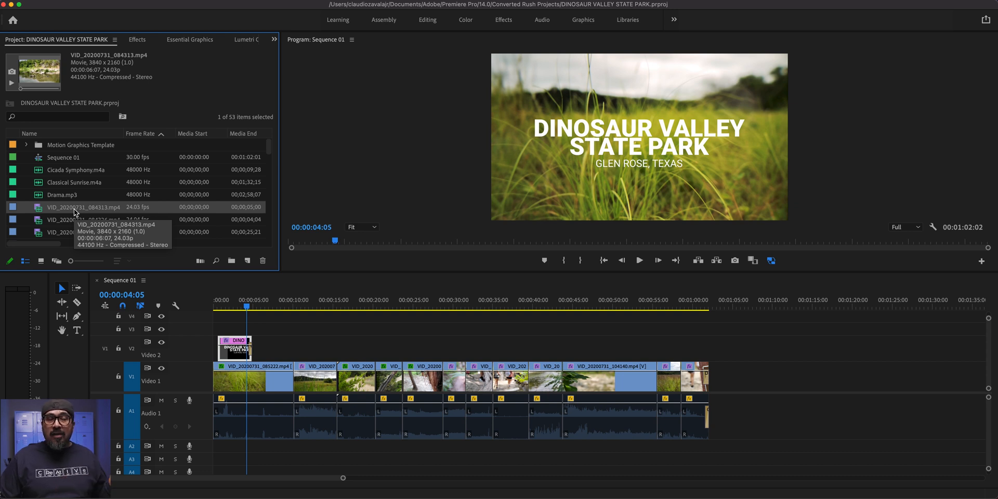
mouse_move(168, 467)
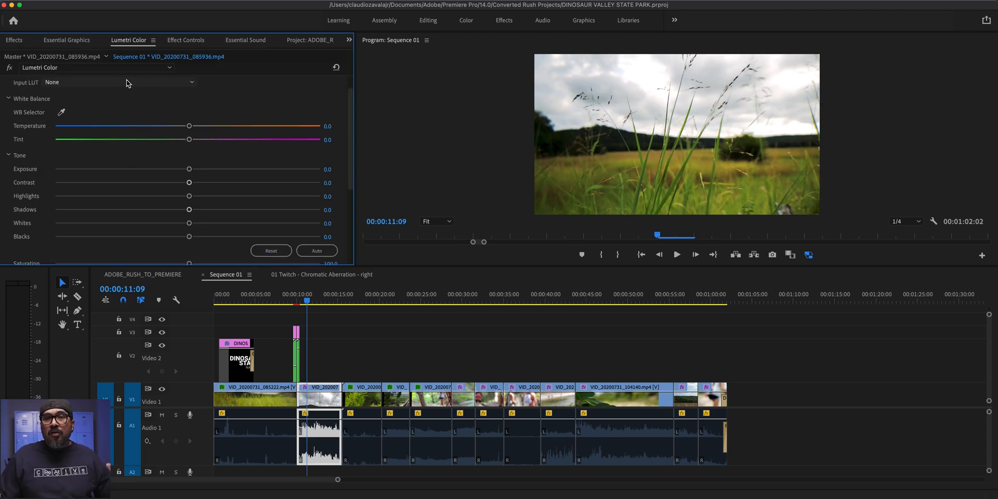
Step: Adjust Lumetri Color and tint the grass clip's highlights pink and blue
click(121, 81)
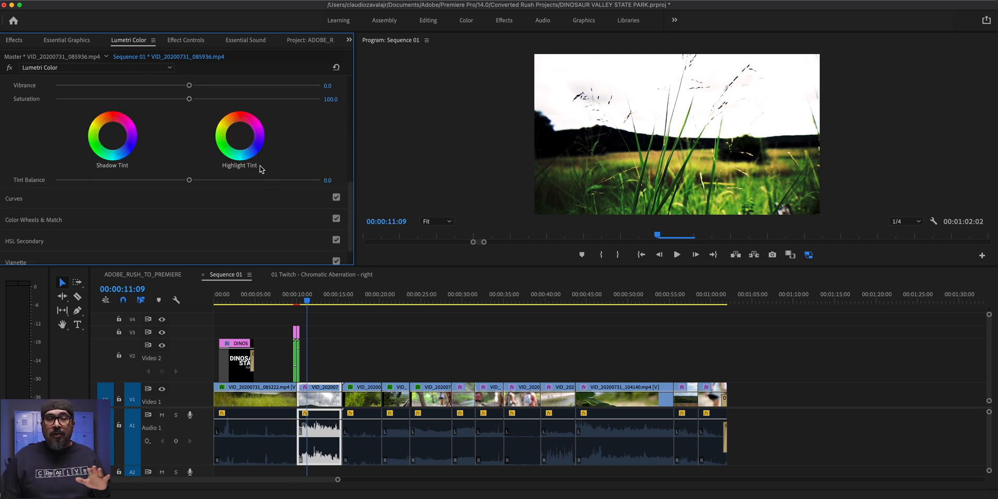
drag(240, 133, 240, 131)
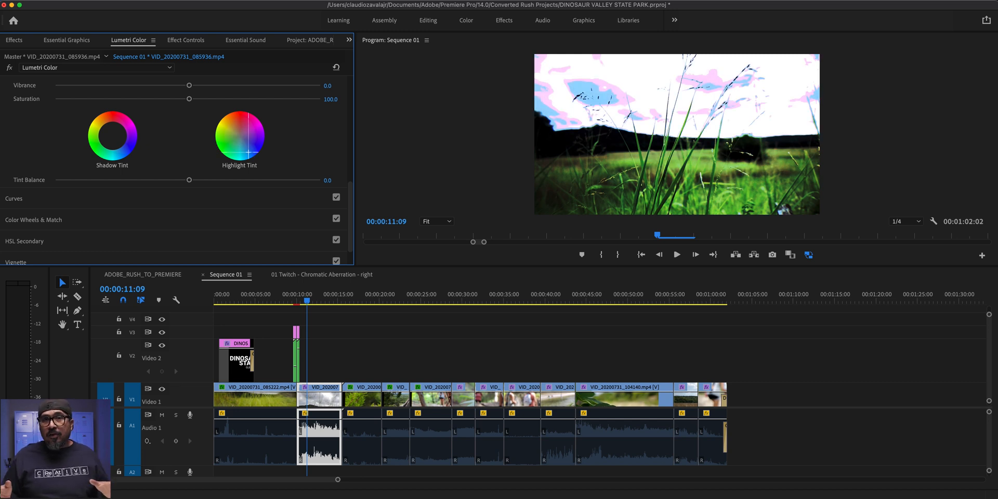